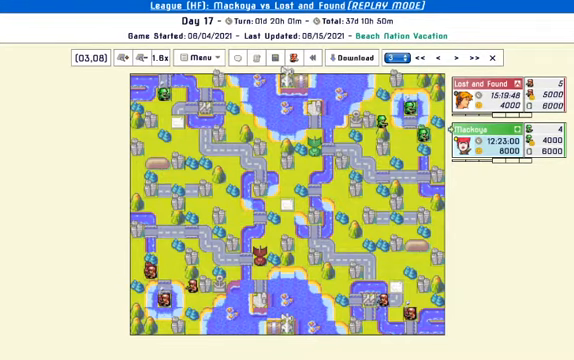
Step: Rewind the Mackoya vs Lost and Found replay to the first action on day 1
click(419, 57)
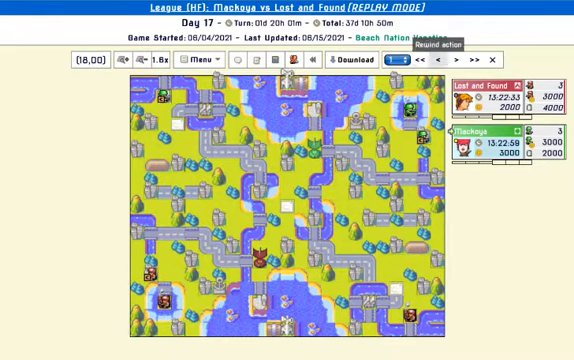
Step: Step the early-game replay back by one action
click(446, 64)
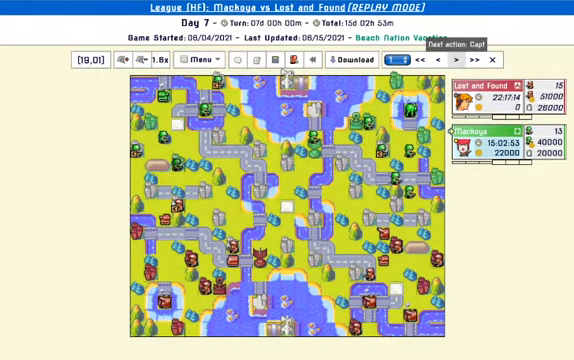
click(429, 64)
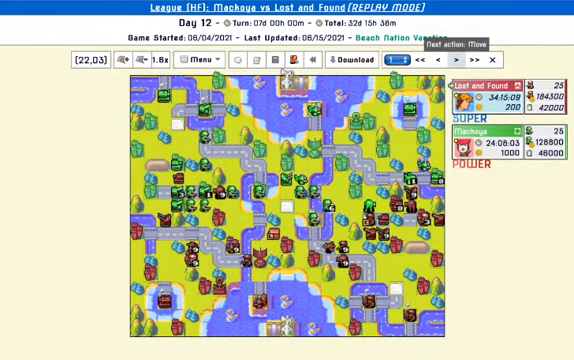
Step: Advance the Day 13 replay through the remaining turns to day 17
click(434, 66)
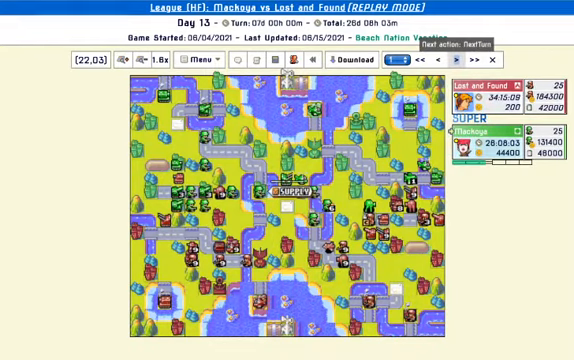
click(389, 64)
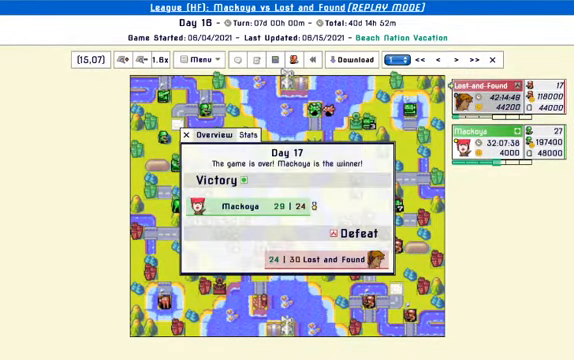
Step: Close the game-over results showing Mackoya's victory over Lost and Found
click(188, 133)
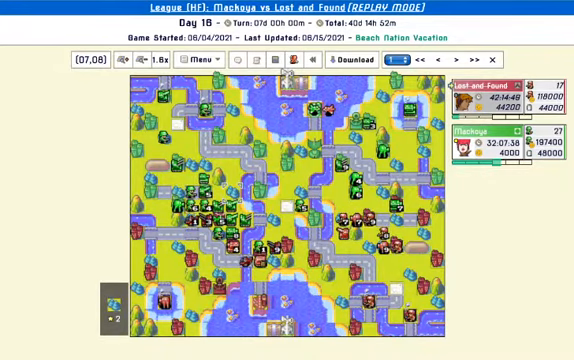